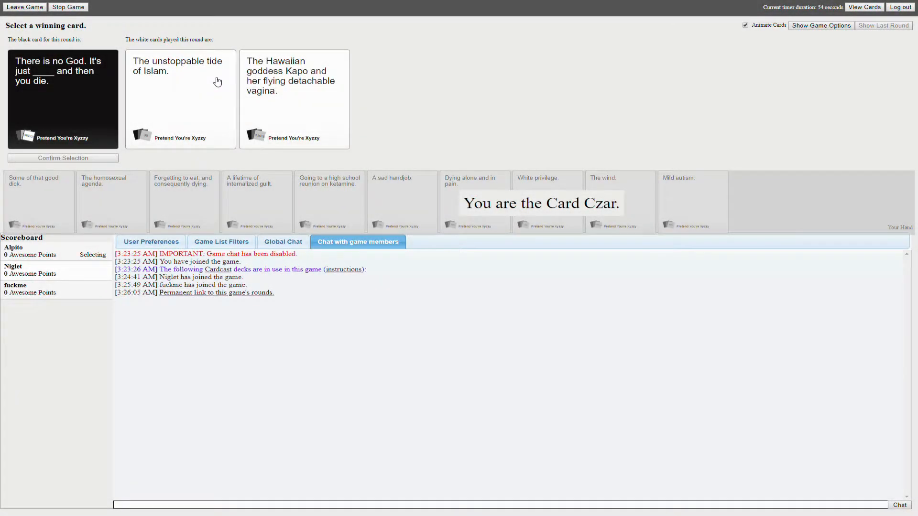
pyautogui.moveTo(201, 92)
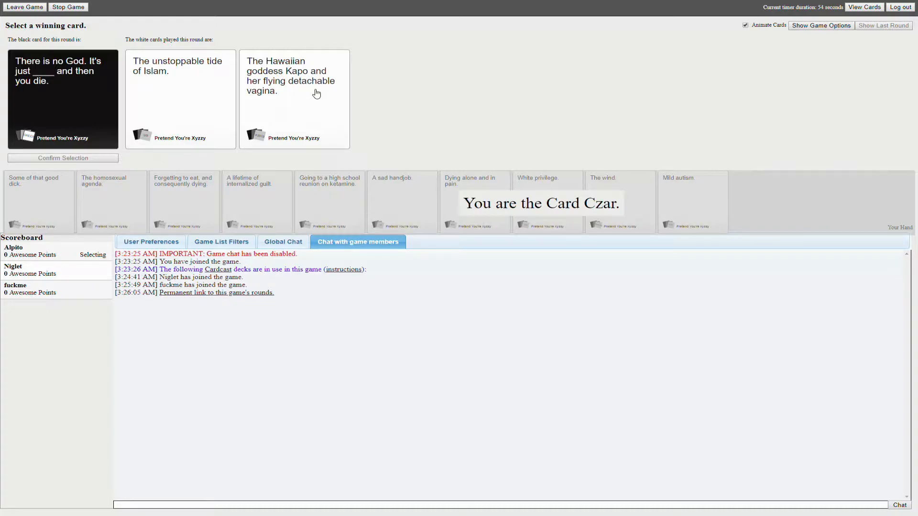
pyautogui.moveTo(289, 105)
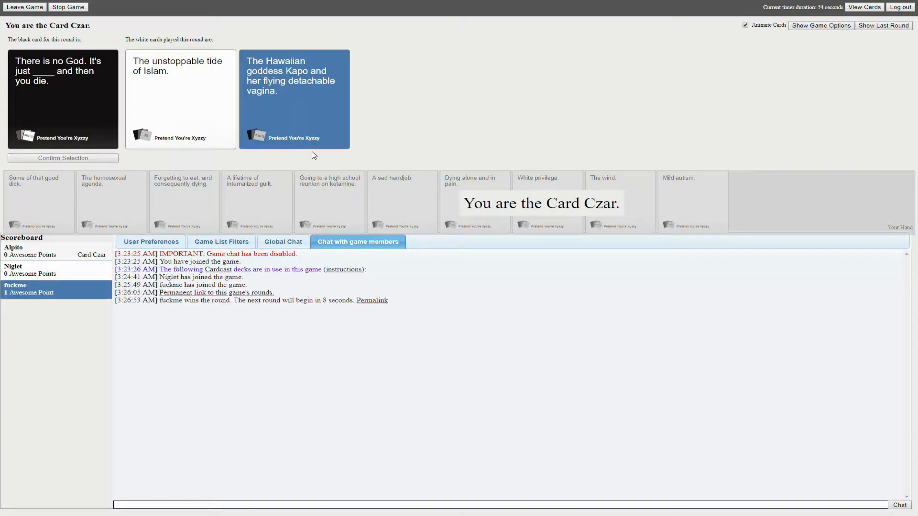
pyautogui.moveTo(343, 130)
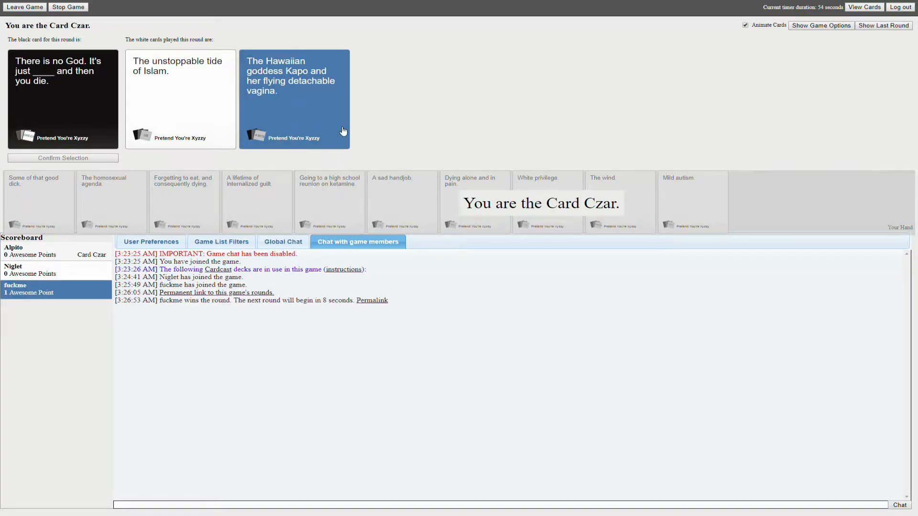
pyautogui.moveTo(365, 80)
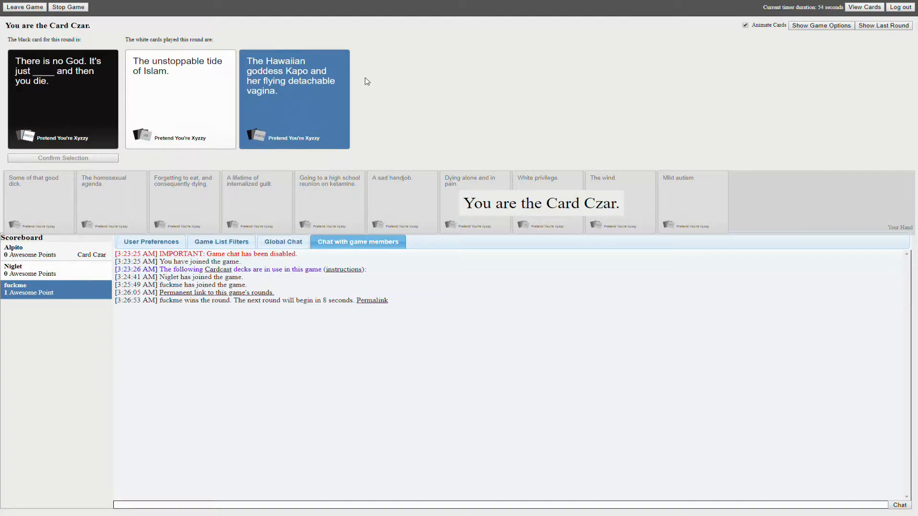
pyautogui.moveTo(332, 121)
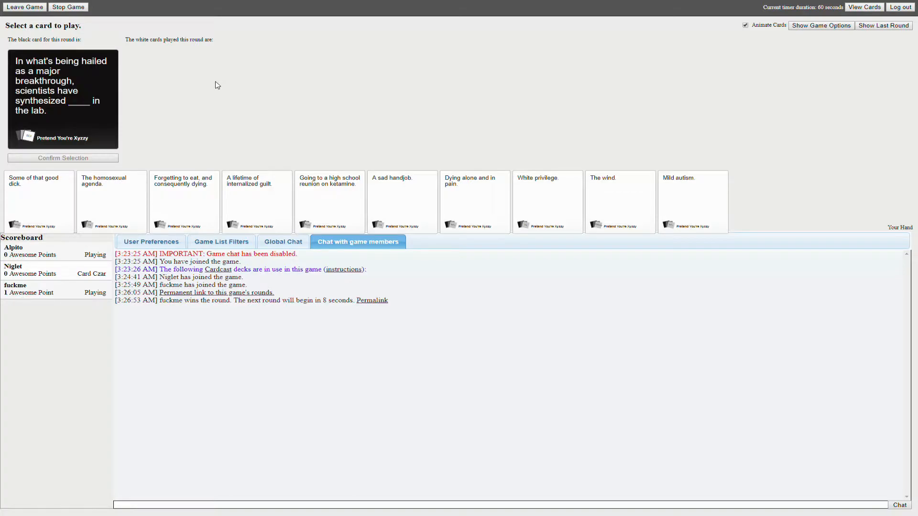
pyautogui.moveTo(200, 144)
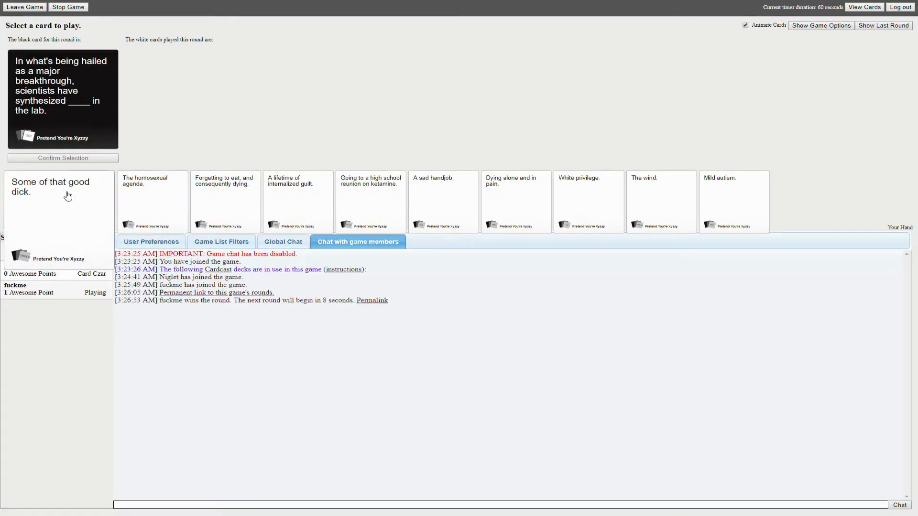
# - Play 'Some of that good dick.' as the confirmed answer to the lab breakthrough prompt
pyautogui.click(58, 199)
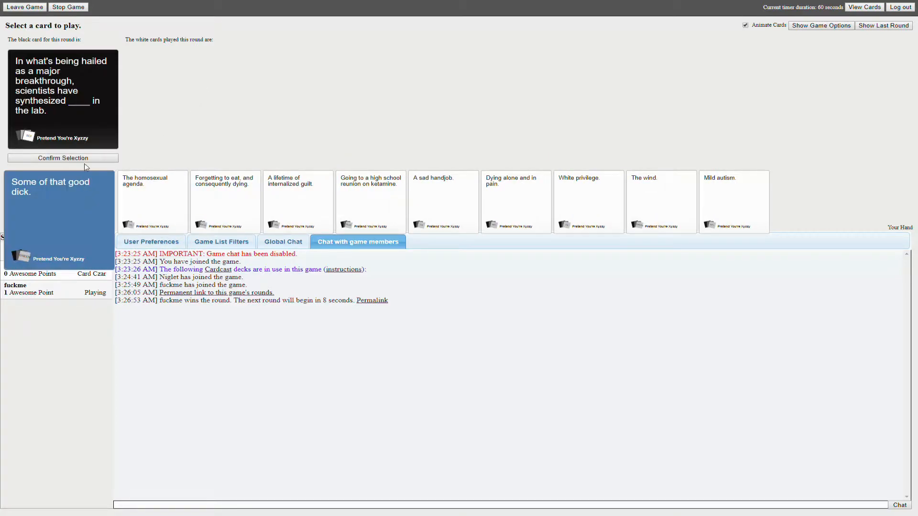
pyautogui.click(63, 158)
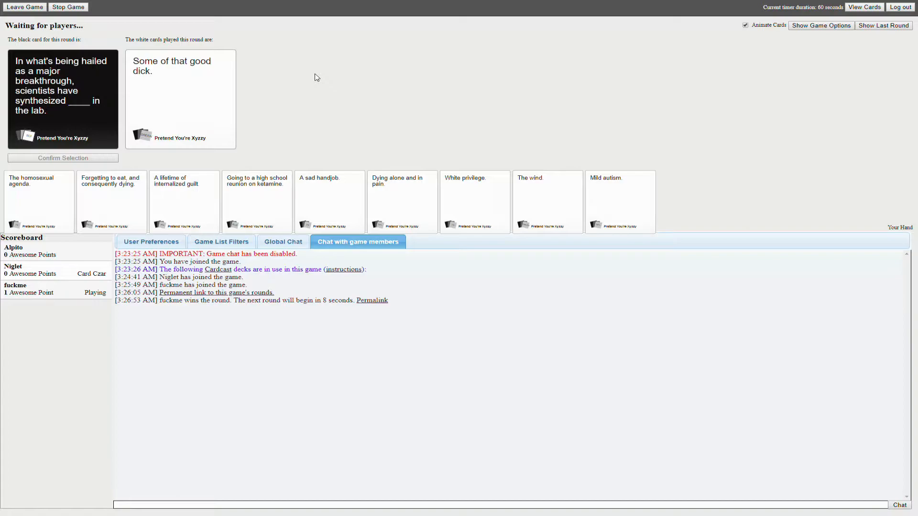
pyautogui.moveTo(327, 106)
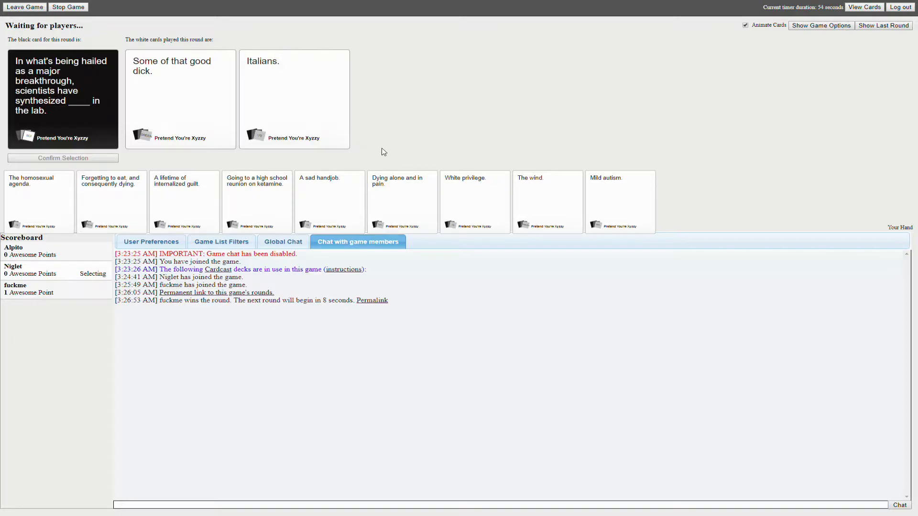
pyautogui.moveTo(349, 159)
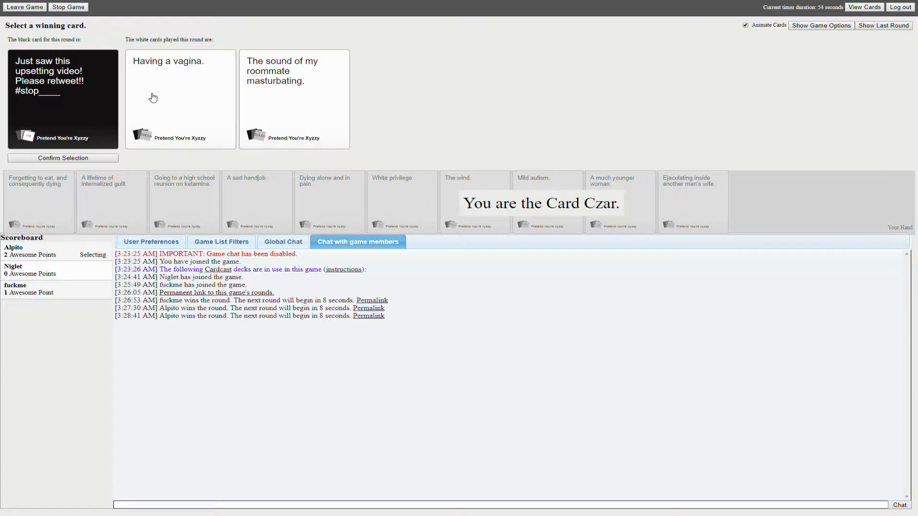
pyautogui.moveTo(193, 99)
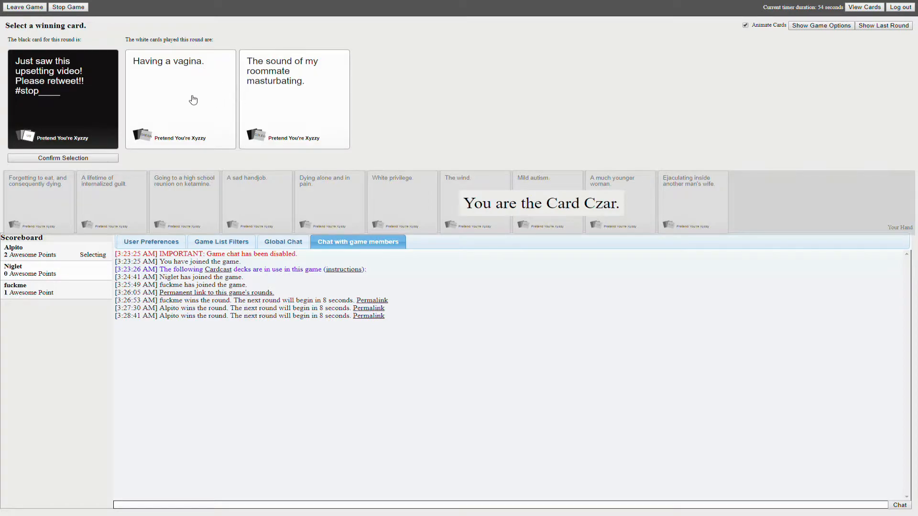
# - Award 'Having a vagina.' as winner, then play and confirm cards over the next rounds to reach 7 points
pyautogui.click(181, 99)
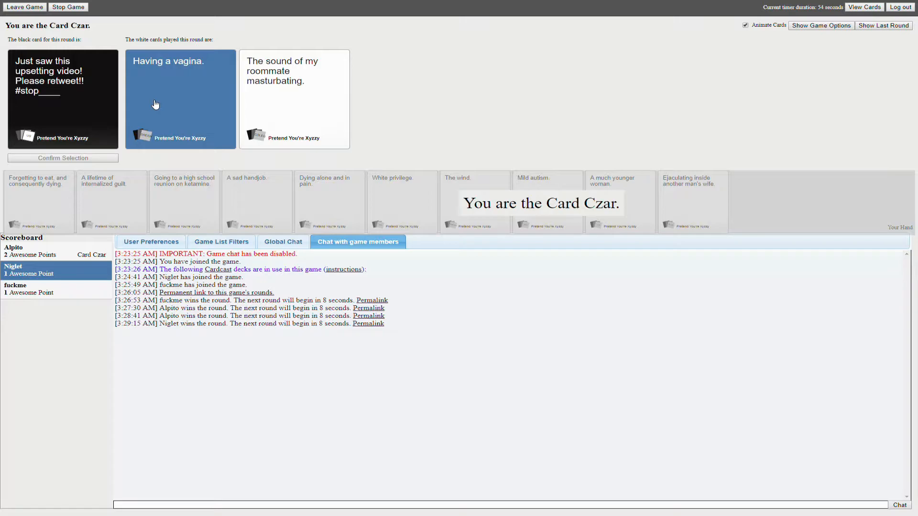
pyautogui.moveTo(447, 124)
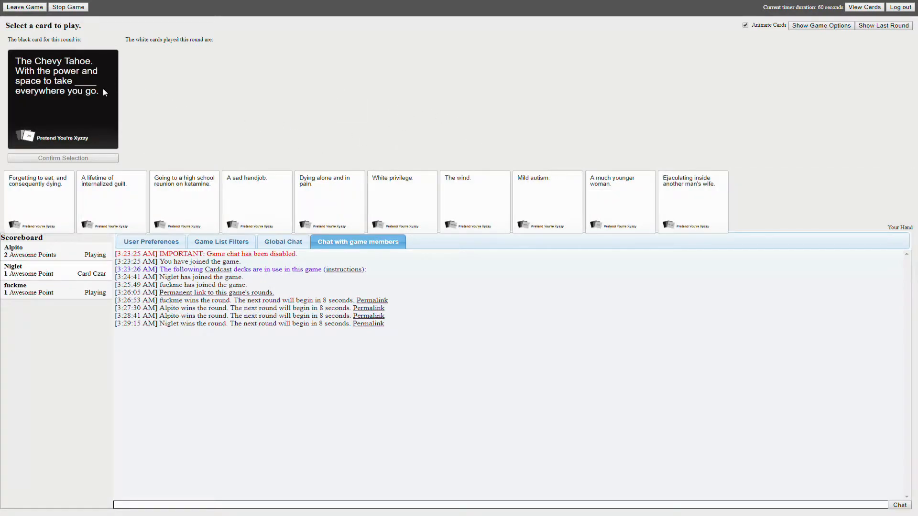
pyautogui.moveTo(224, 63)
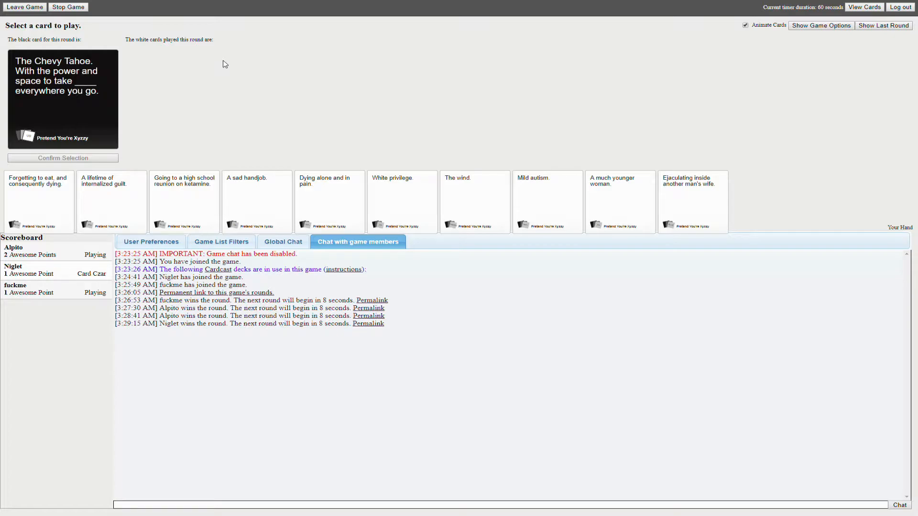
pyautogui.click(401, 202)
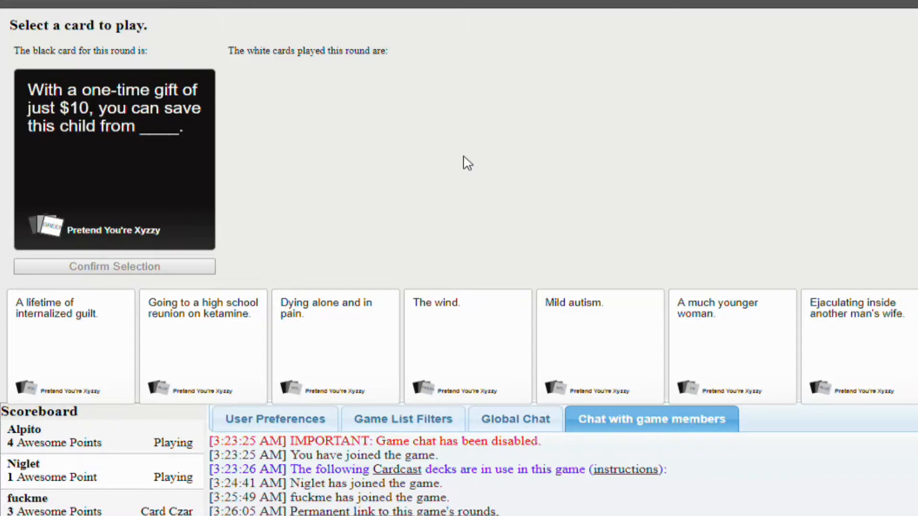
pyautogui.moveTo(624, 240)
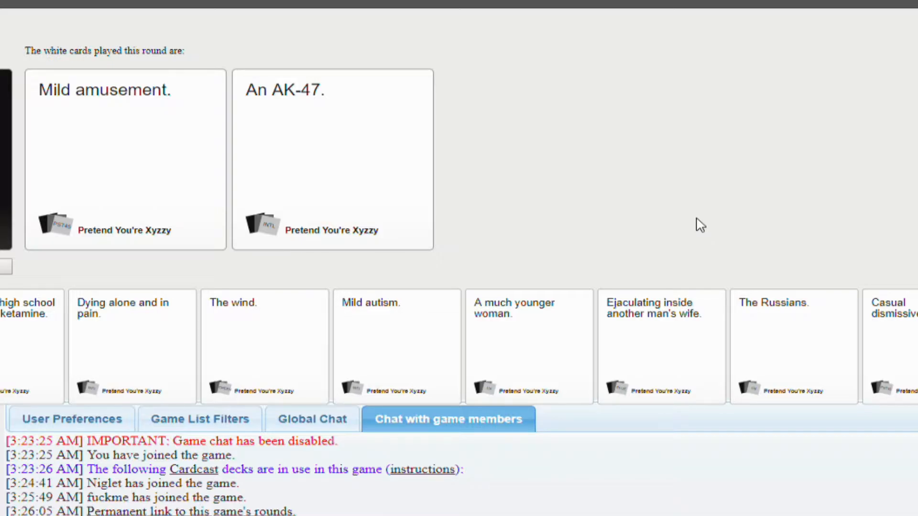
pyautogui.click(333, 161)
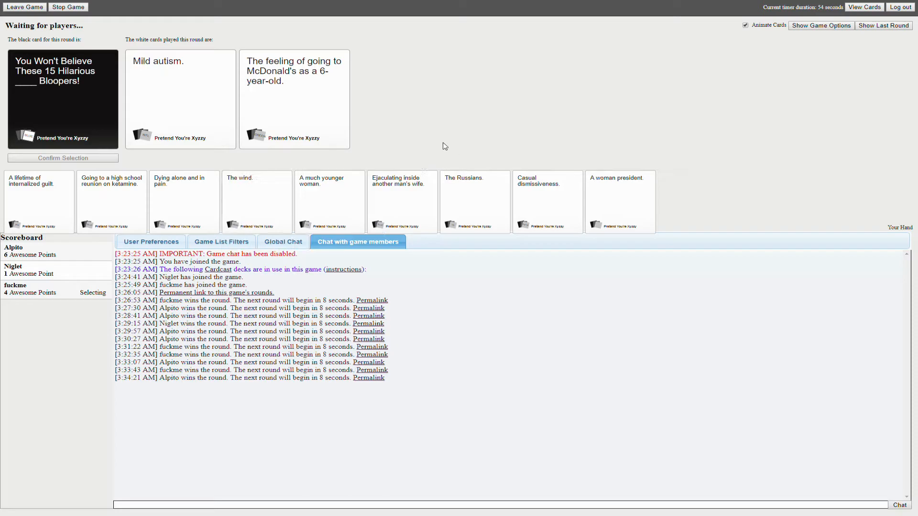
pyautogui.click(181, 98)
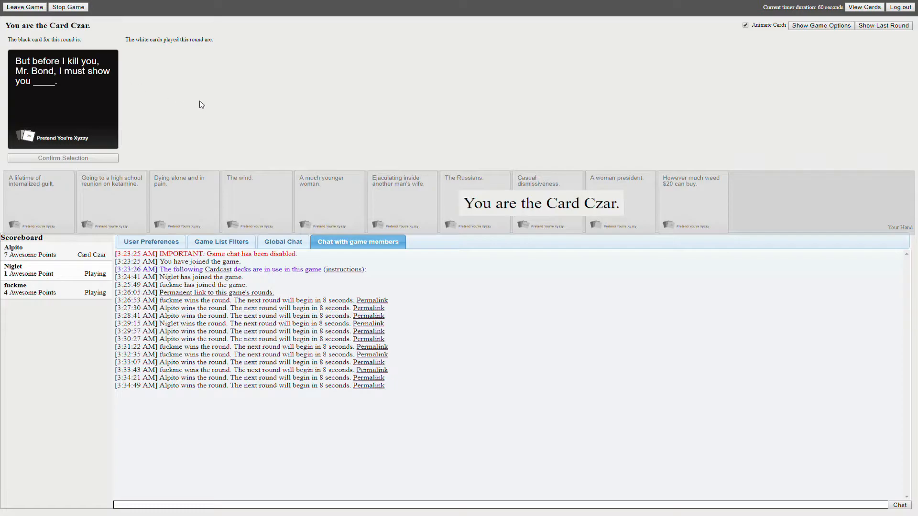
pyautogui.moveTo(125, 208)
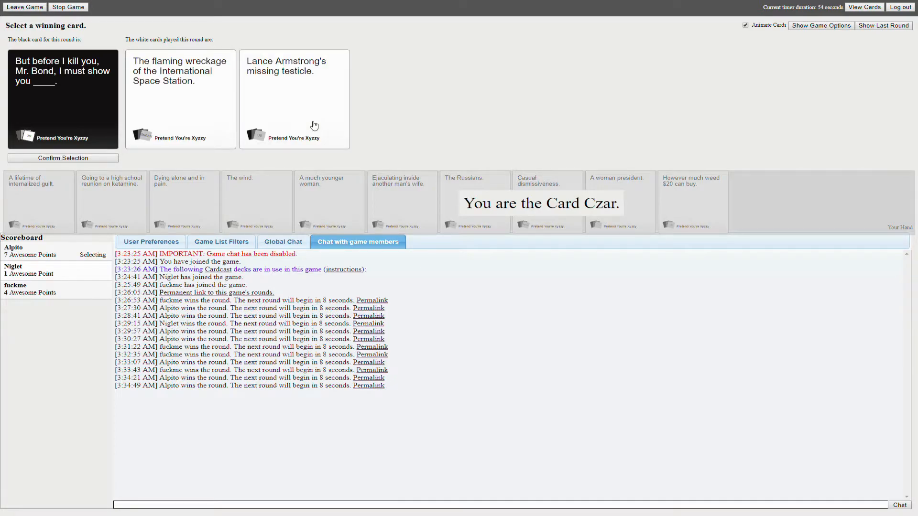
pyautogui.moveTo(249, 115)
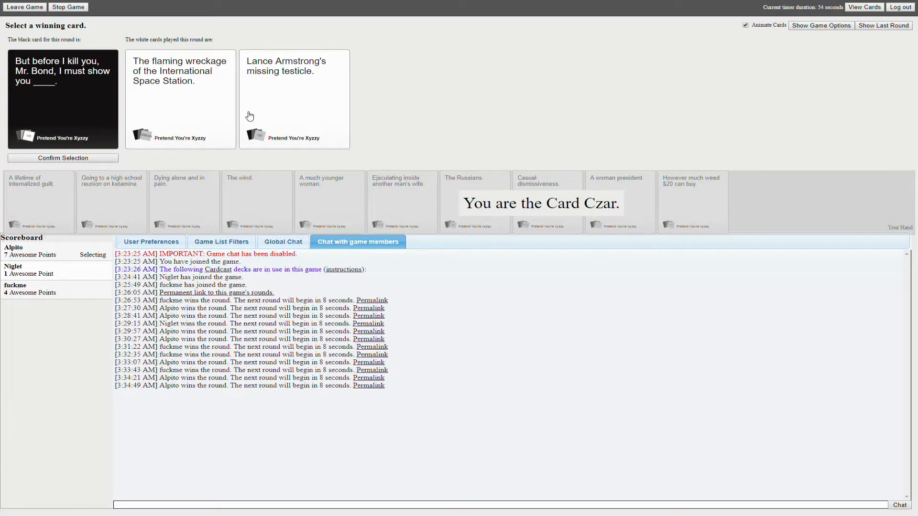
pyautogui.moveTo(288, 80)
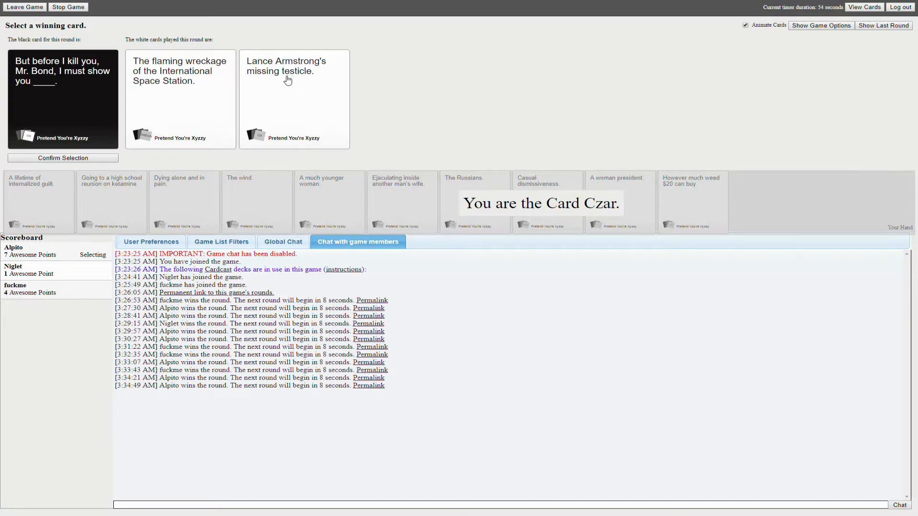
pyautogui.moveTo(126, 117)
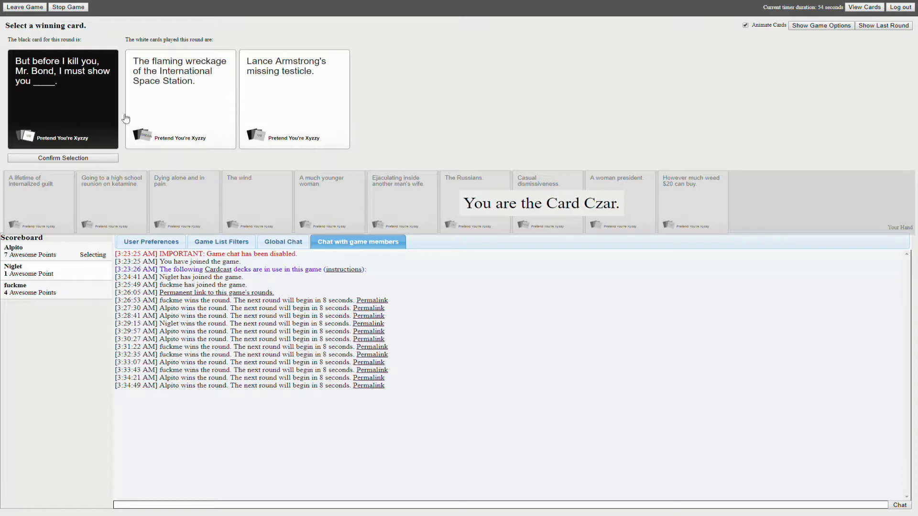
pyautogui.moveTo(165, 161)
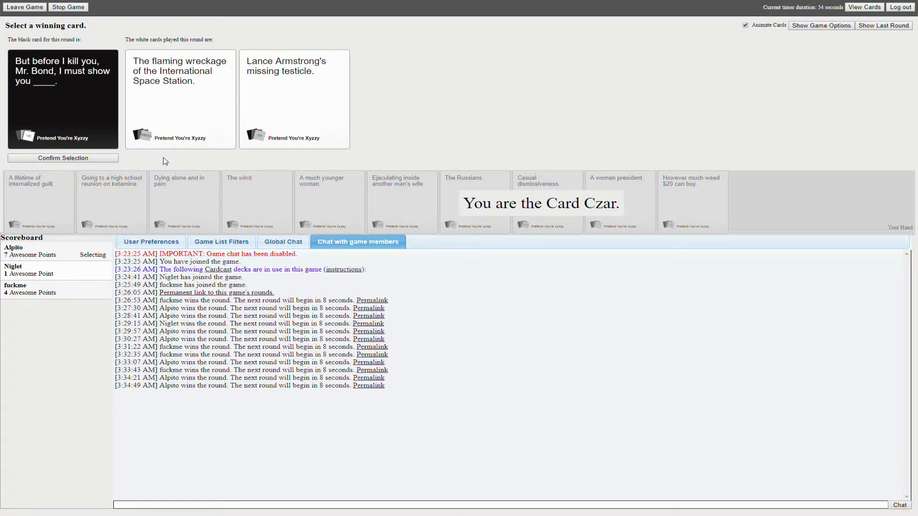
pyautogui.moveTo(335, 77)
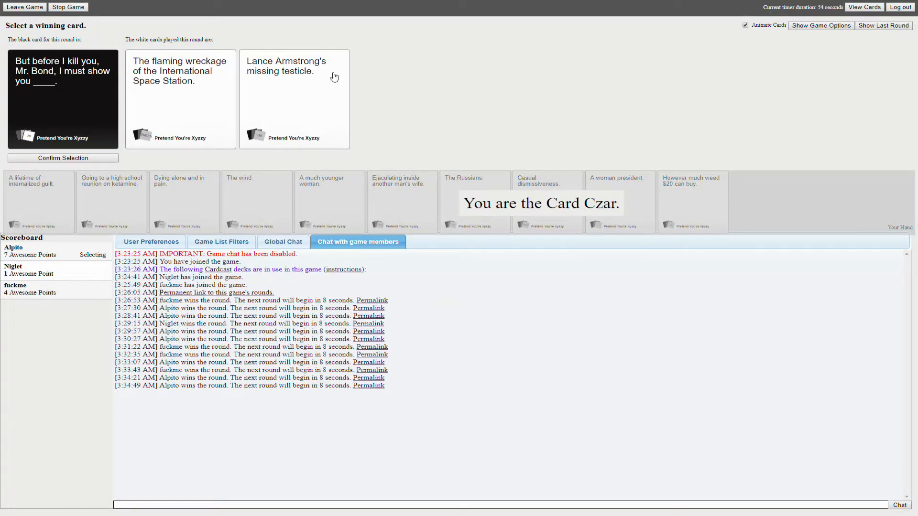
pyautogui.moveTo(265, 105)
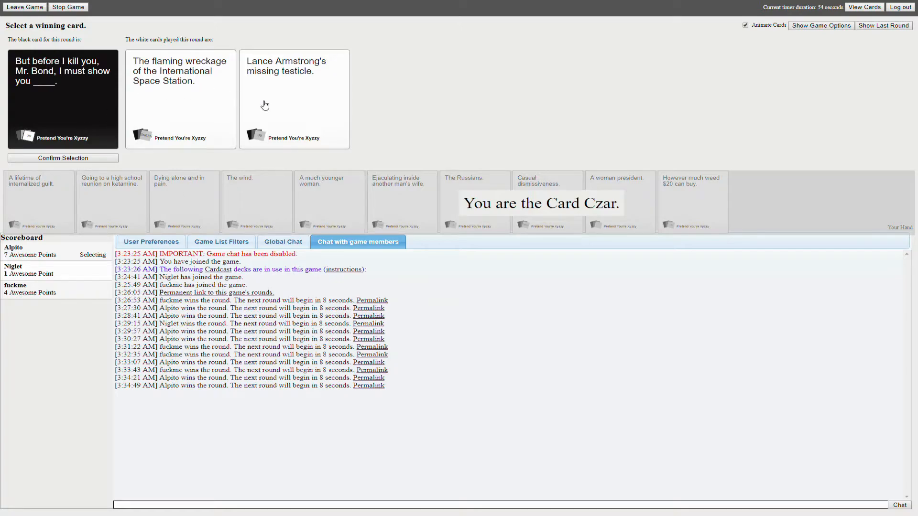
pyautogui.moveTo(168, 149)
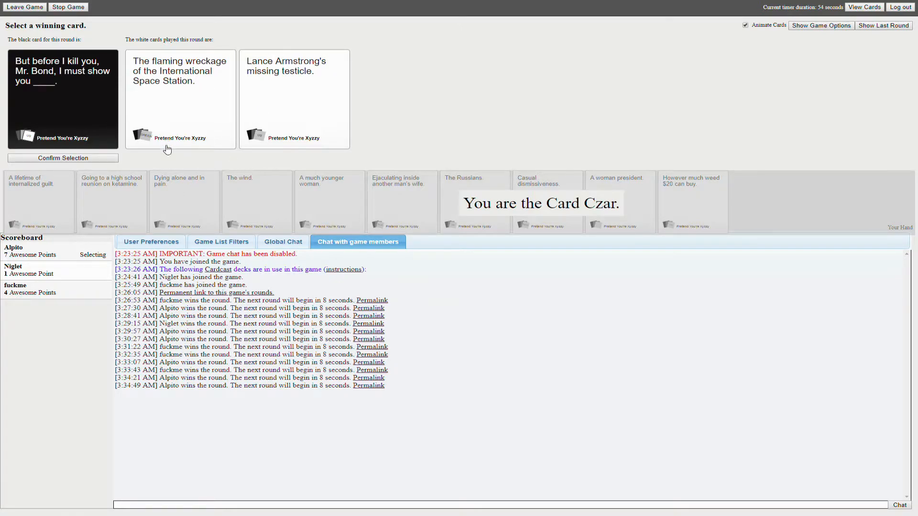
# - Award 'The flaming wreckage of the International Space Station.' as the confirmed round winner
pyautogui.click(181, 100)
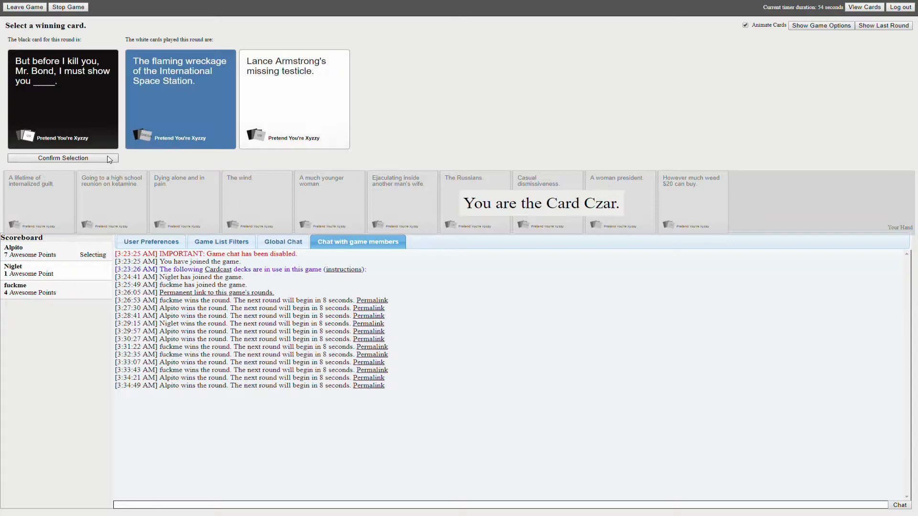
pyautogui.click(63, 157)
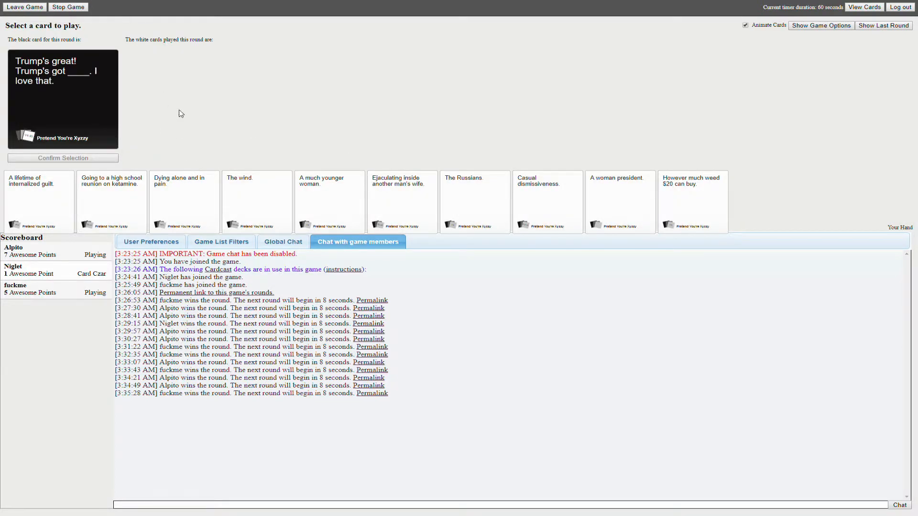
pyautogui.moveTo(267, 116)
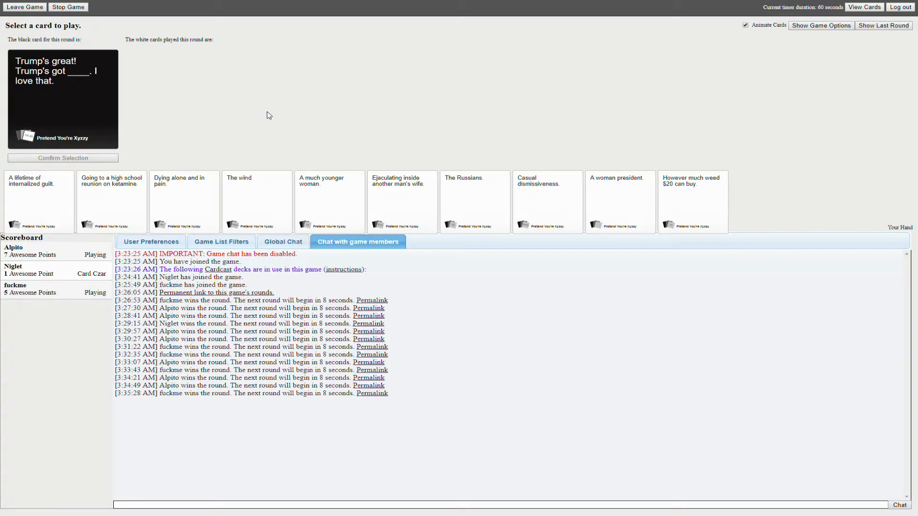
pyautogui.moveTo(146, 105)
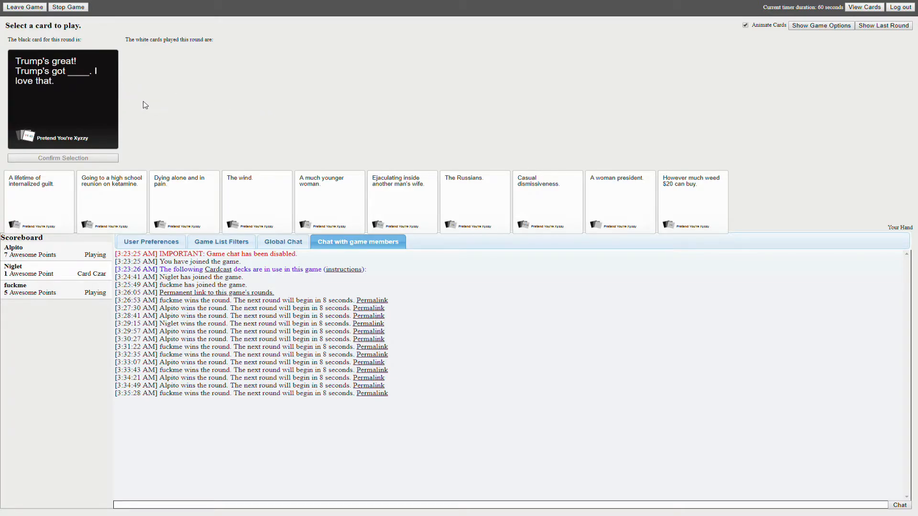
pyautogui.moveTo(295, 155)
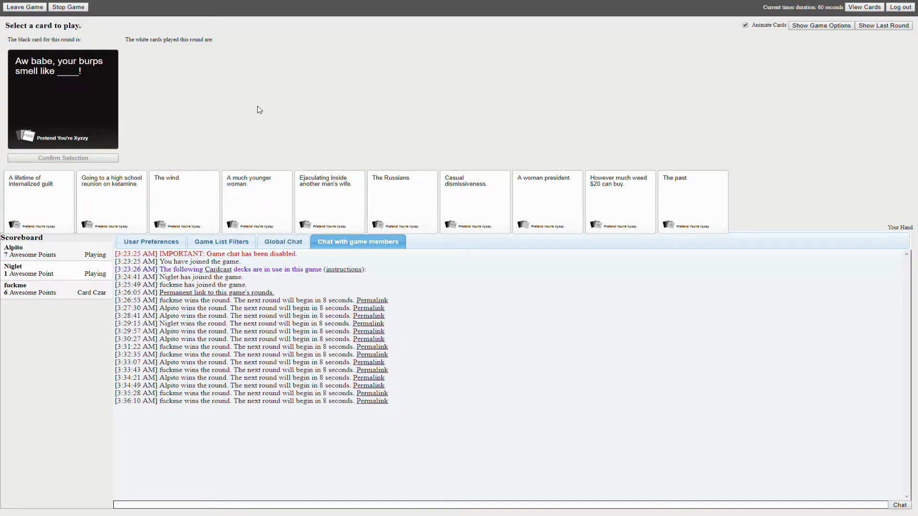
pyautogui.moveTo(226, 168)
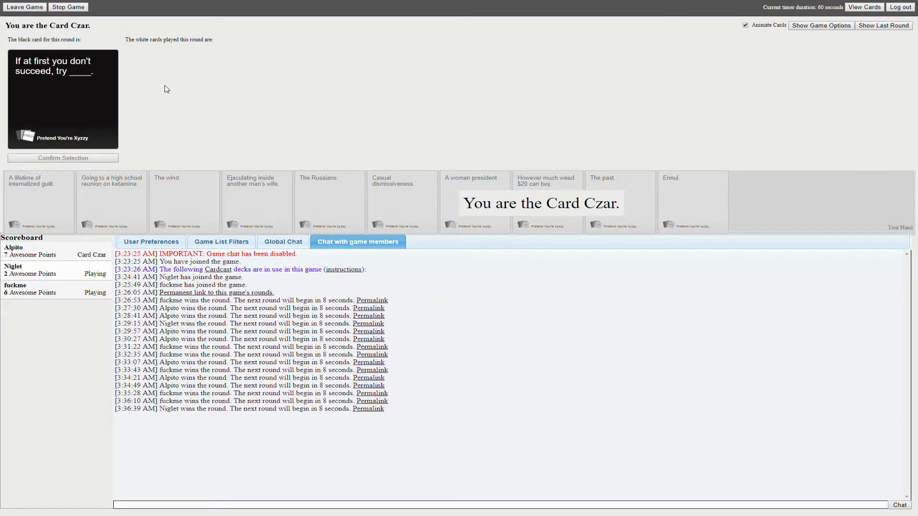
pyautogui.moveTo(341, 134)
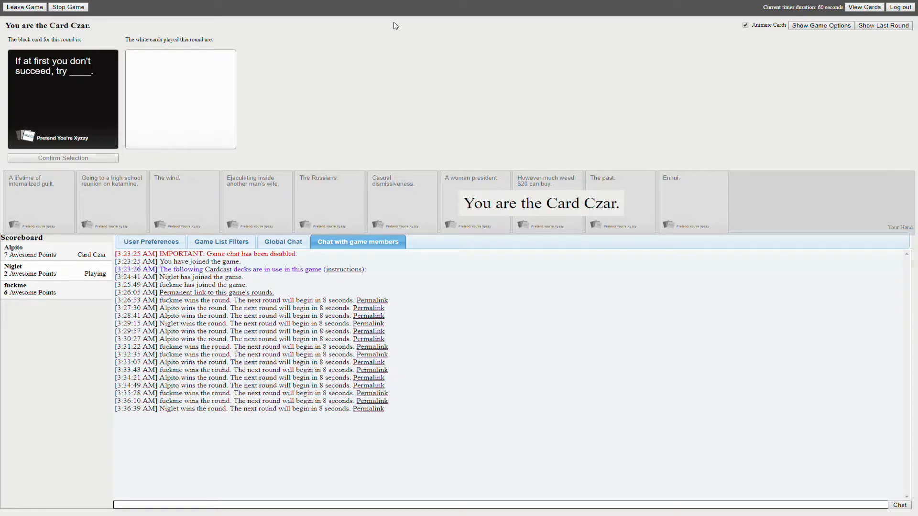
pyautogui.moveTo(367, 32)
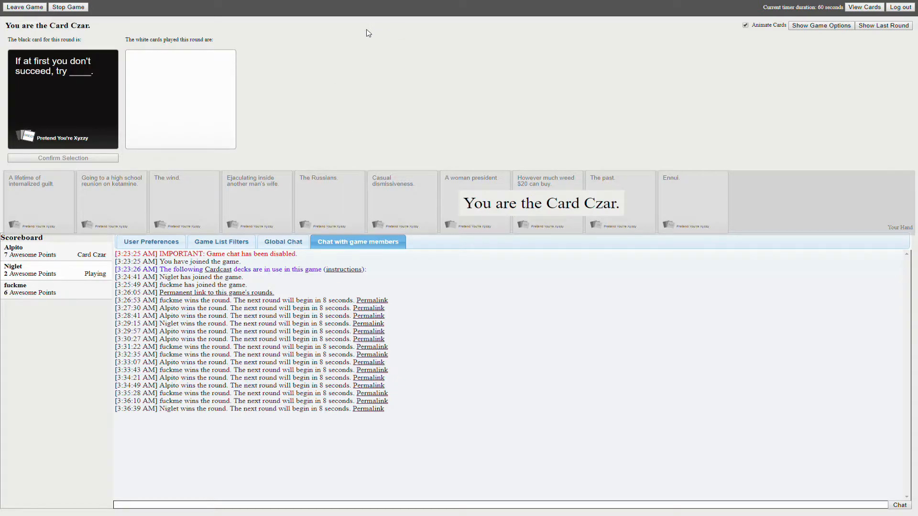
pyautogui.moveTo(294, 75)
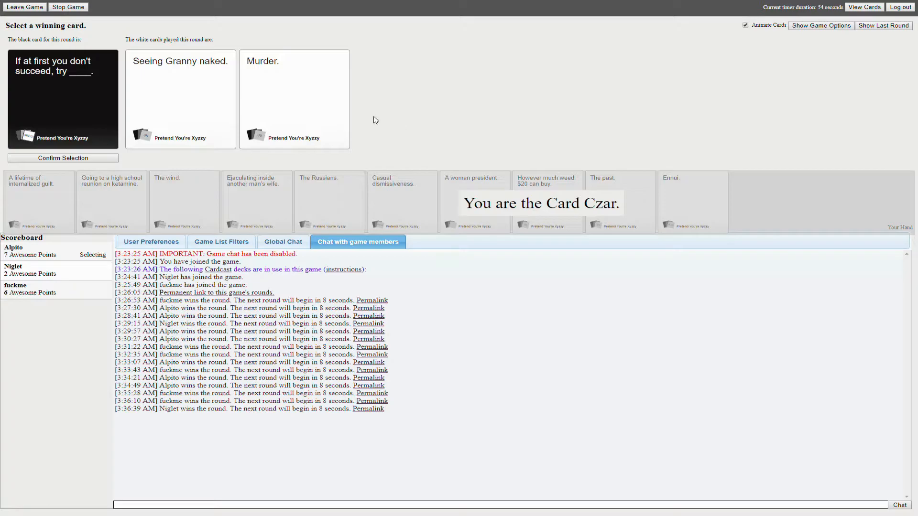
pyautogui.moveTo(163, 120)
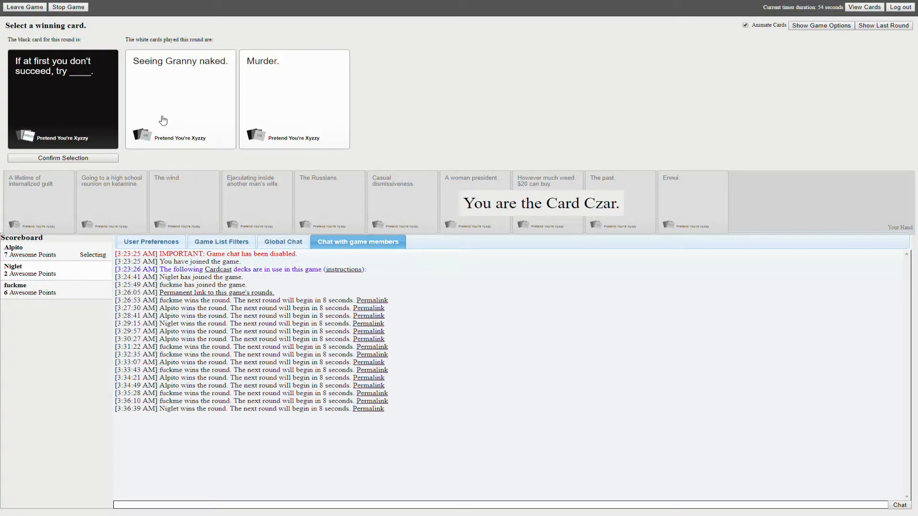
# - Award 'Seeing Granny naked.' as winner for the 'If at first you don't succeed' prompt
pyautogui.click(181, 99)
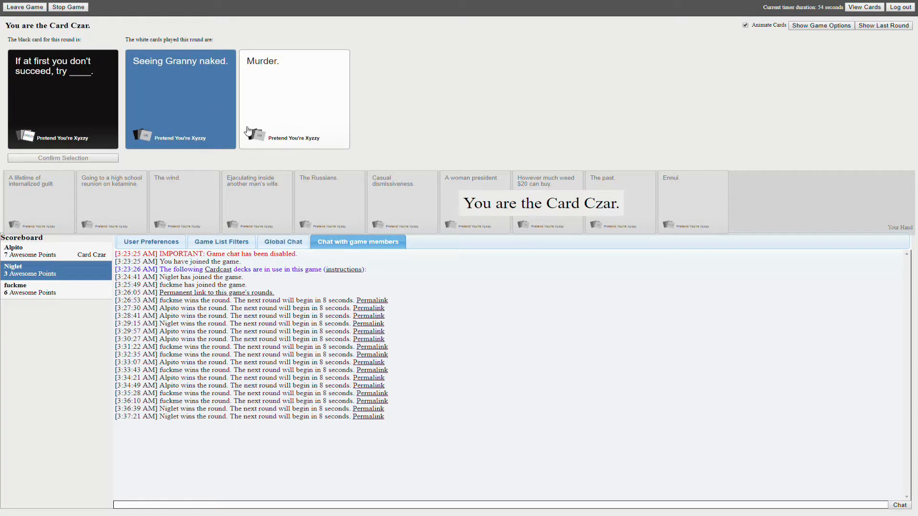
pyautogui.moveTo(340, 117)
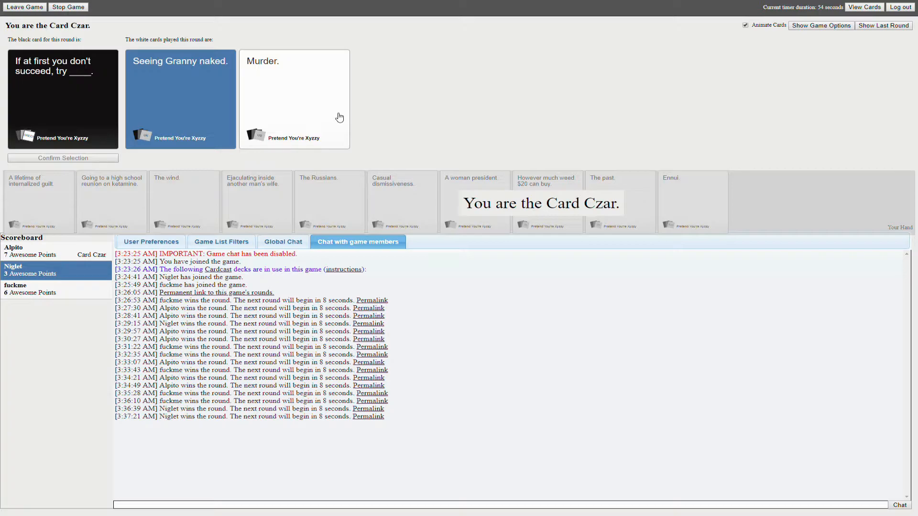
pyautogui.moveTo(229, 113)
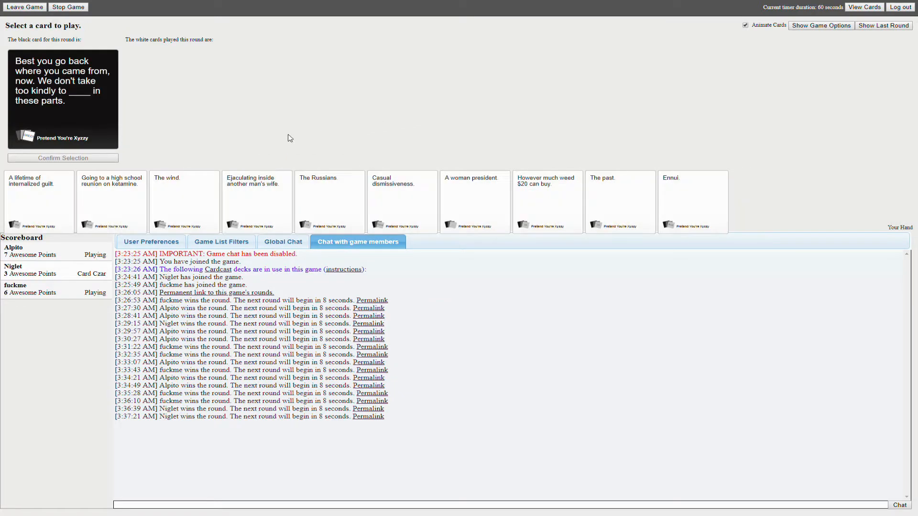
pyautogui.moveTo(335, 104)
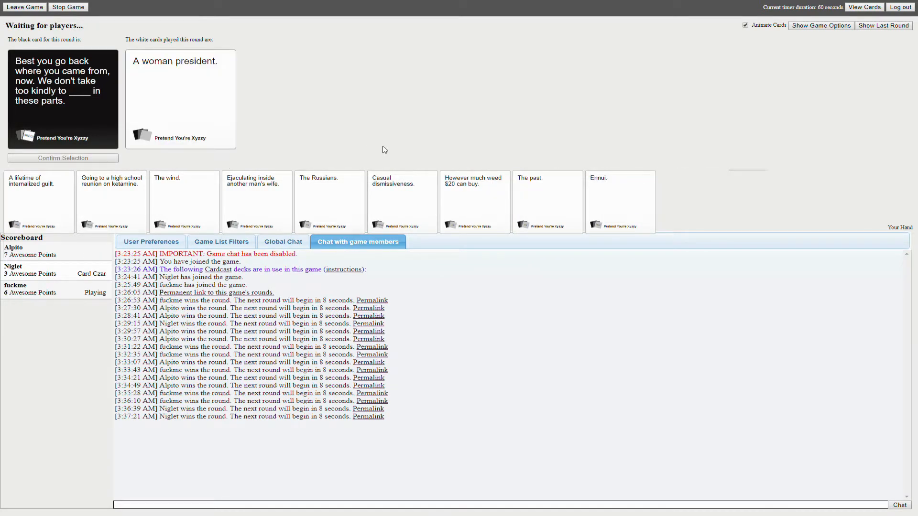
pyautogui.moveTo(508, 109)
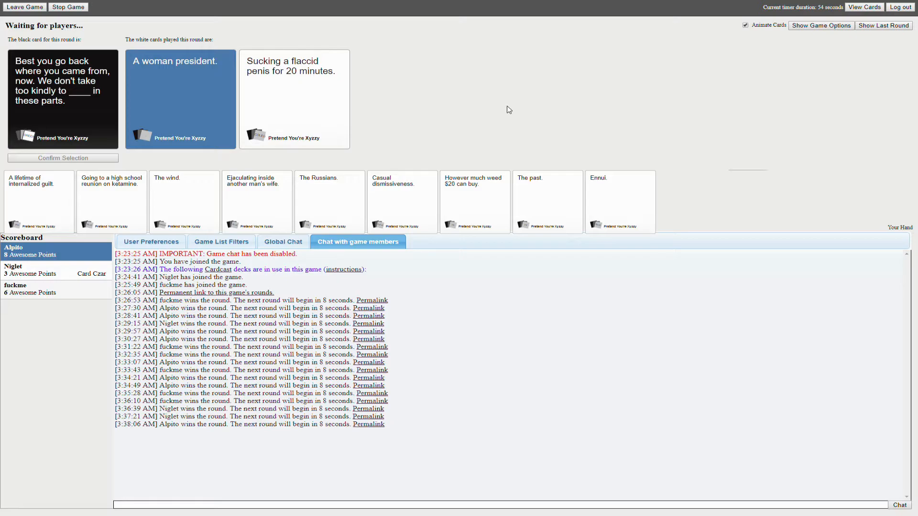
pyautogui.moveTo(259, 119)
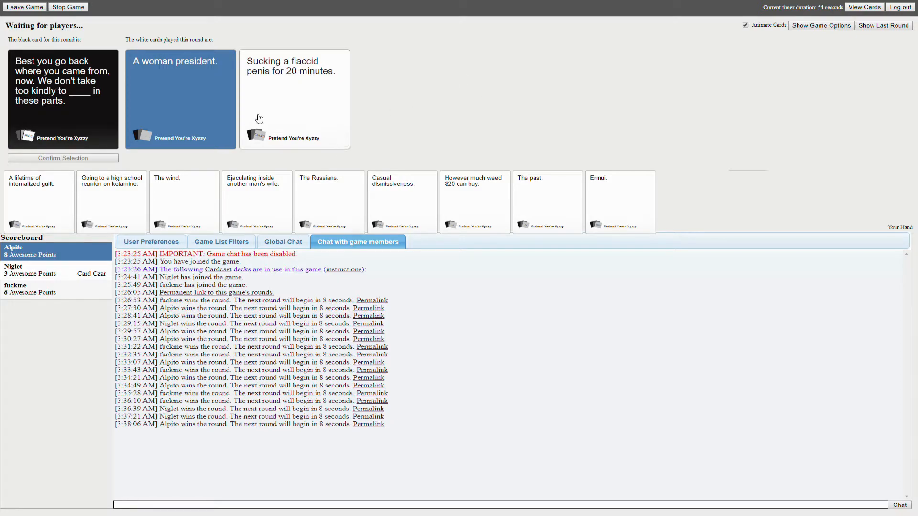
pyautogui.moveTo(242, 153)
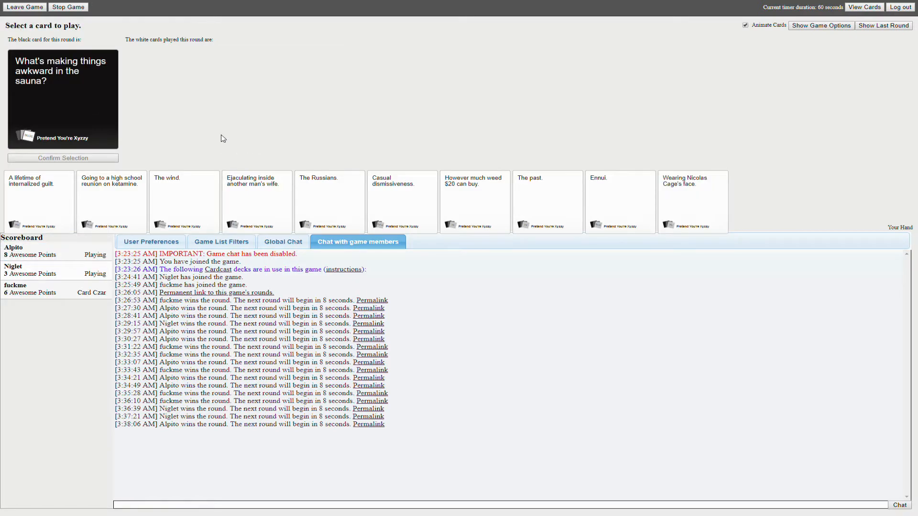
pyautogui.moveTo(172, 130)
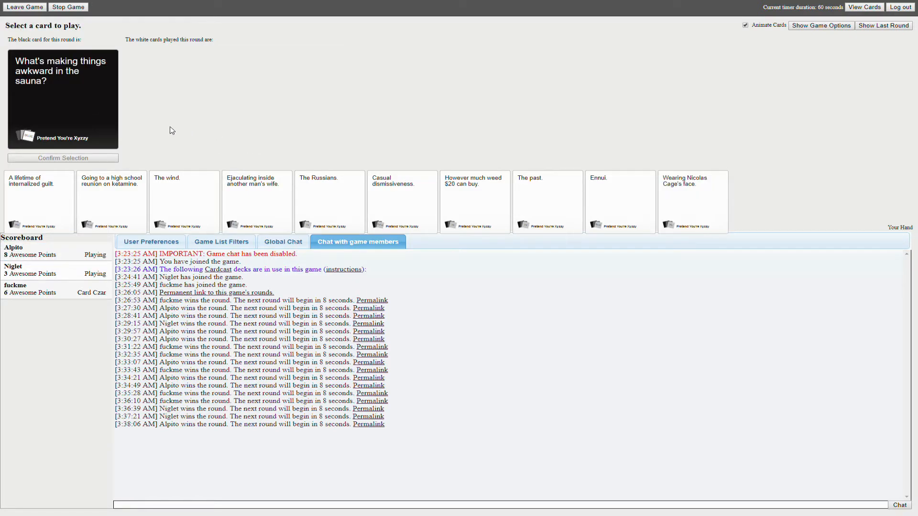
pyautogui.moveTo(181, 142)
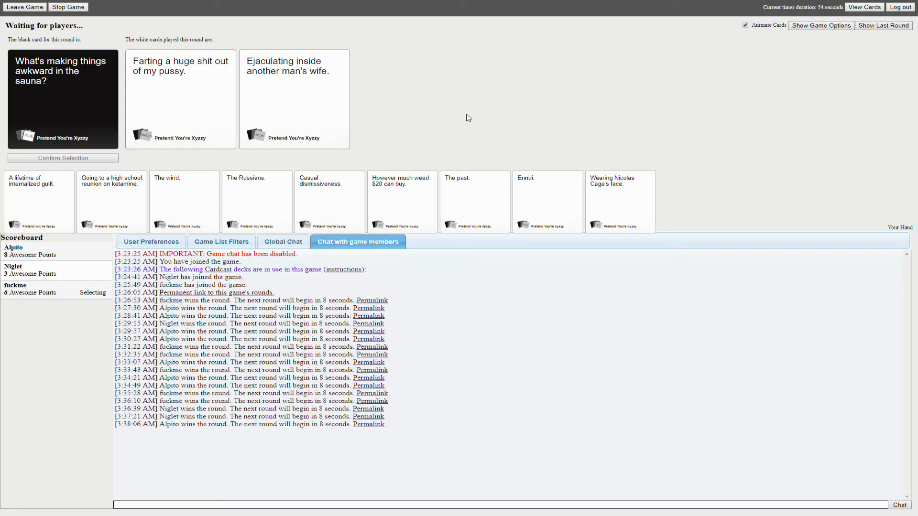
# - Play the final winning card to reach 10 points, then view the lobby's game options panel
pyautogui.click(295, 99)
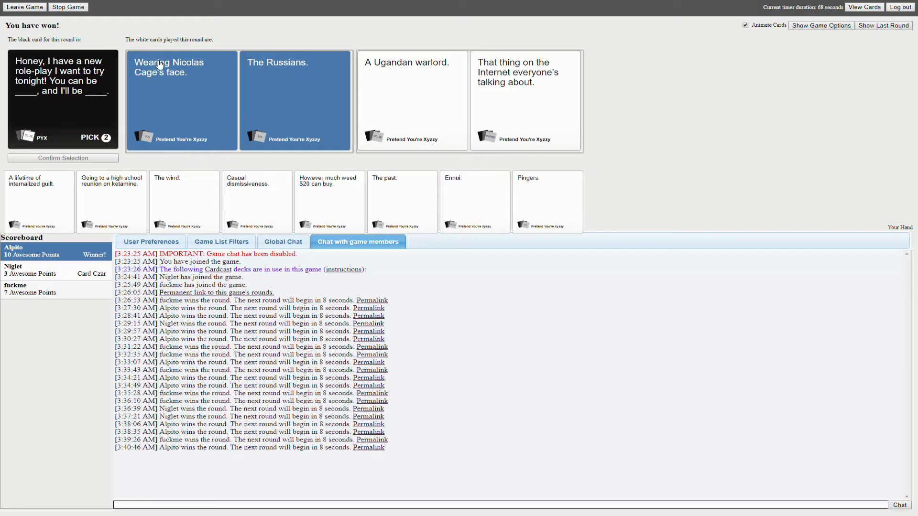
pyautogui.click(821, 25)
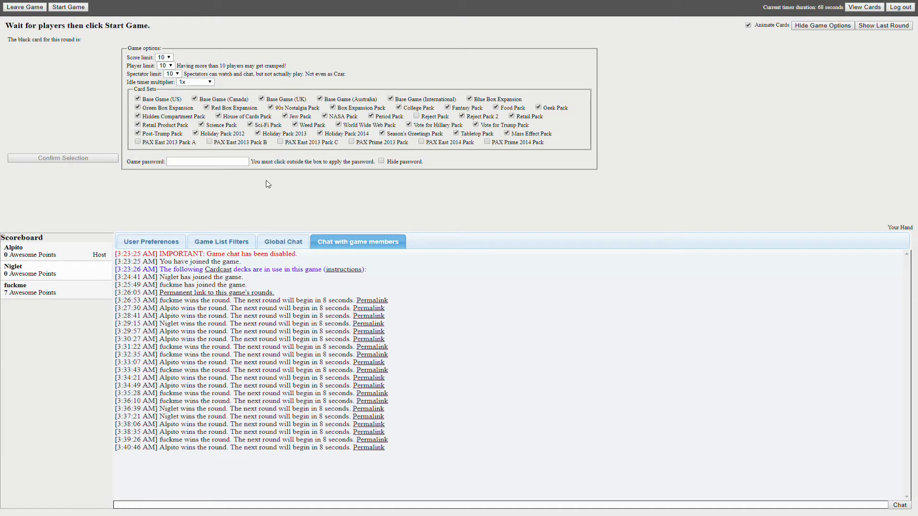